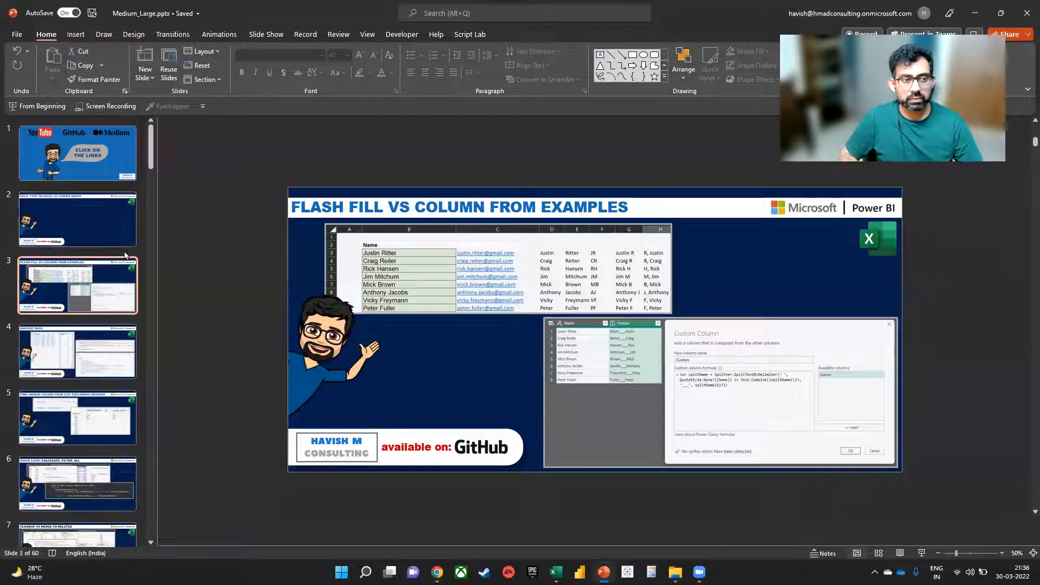
Display slide 2, 'Split Text in Excel vs Power Query', in PowerPoint
{"action": "left_click", "coordinate": [76, 219]}
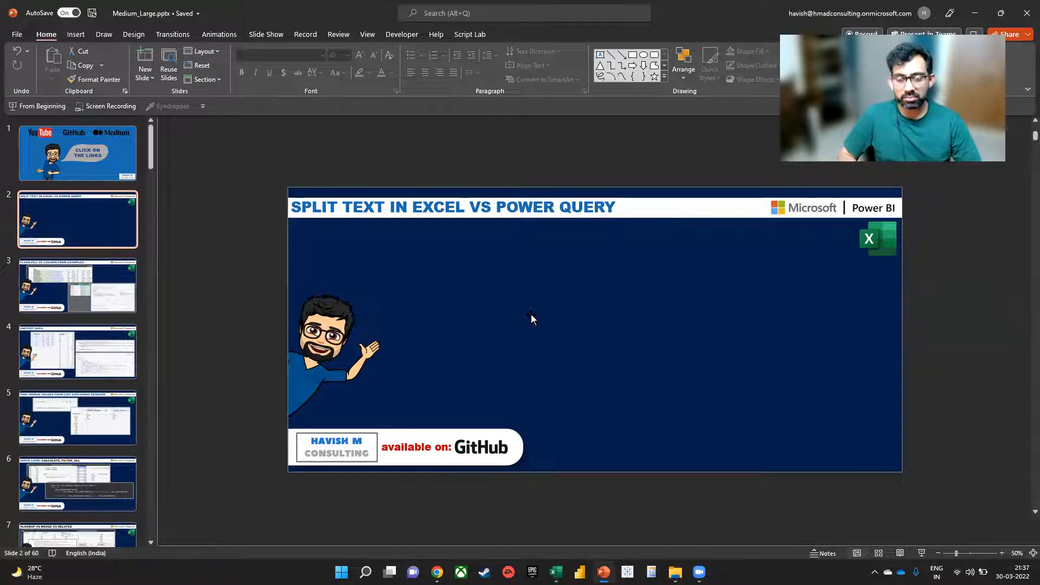
{"action": "mouse_move", "coordinate": [768, 238]}
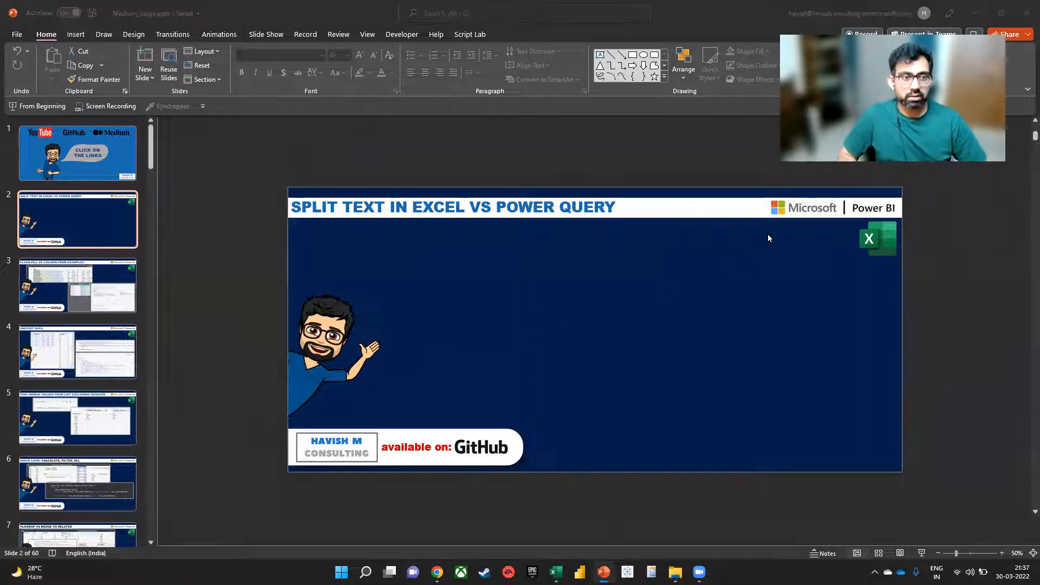
Select the PQ sheet's one-column Name table and confirm in Table Design that it's named Table1
{"action": "left_click", "coordinate": [555, 572]}
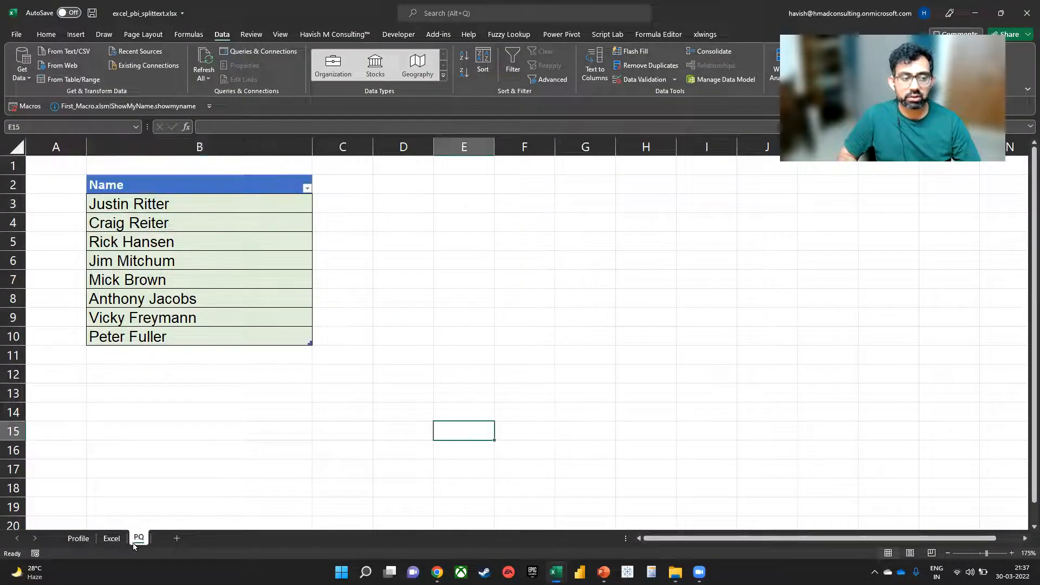
{"action": "mouse_move", "coordinate": [269, 272]}
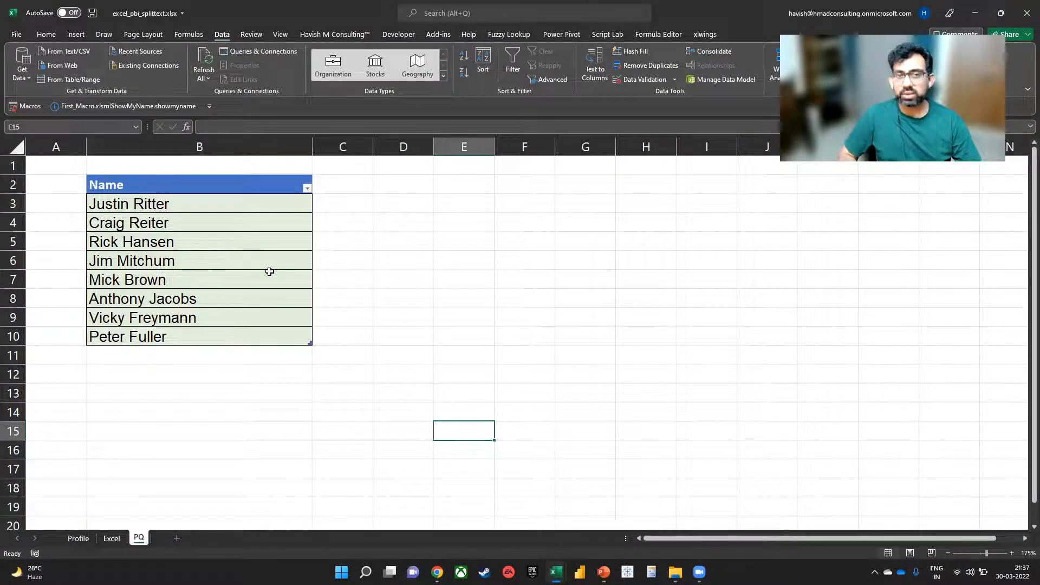
{"action": "left_click", "coordinate": [199, 184]}
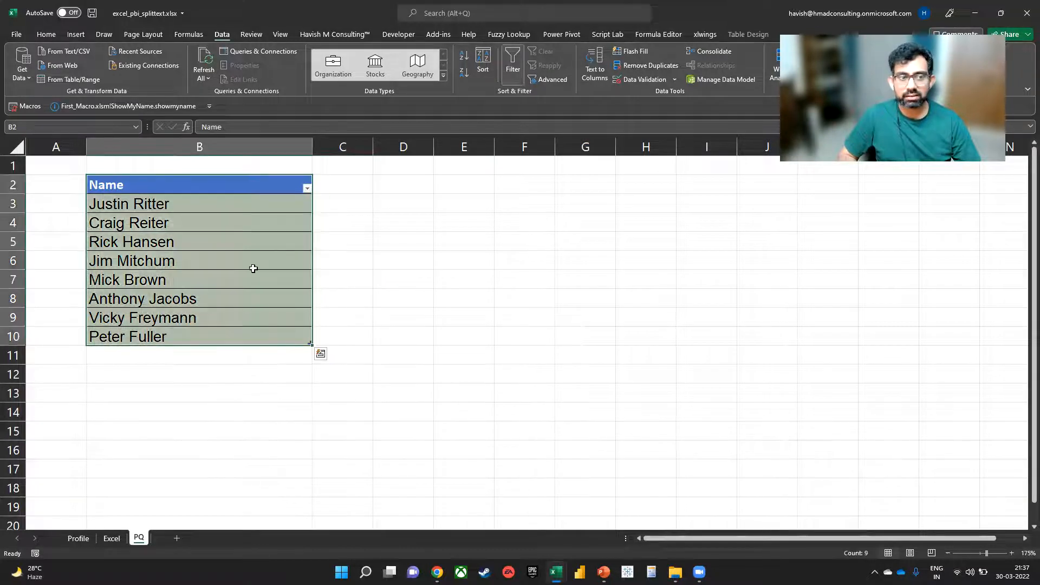
{"action": "left_click", "coordinate": [749, 33]}
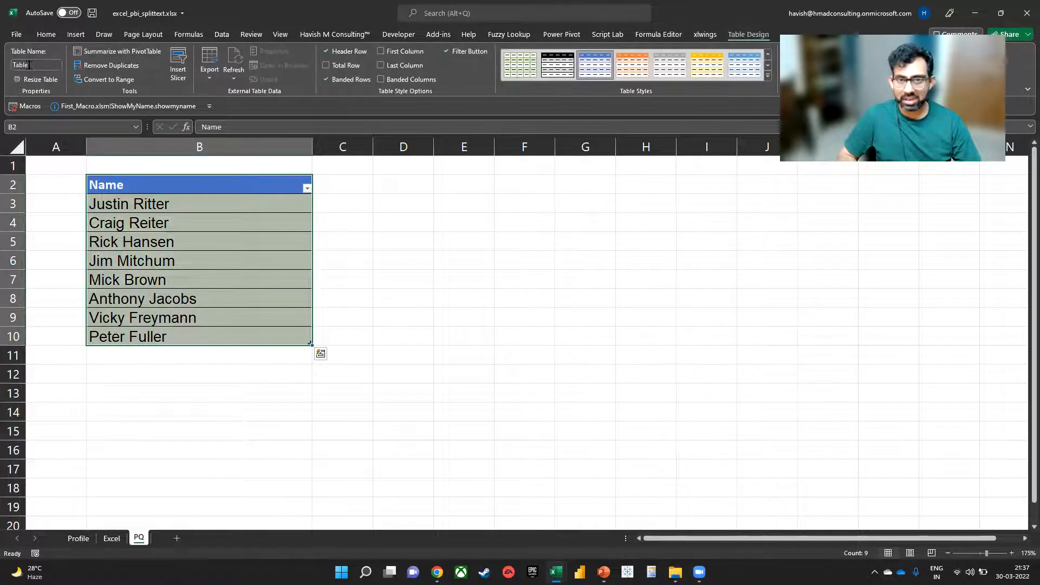
{"action": "left_click", "coordinate": [199, 204]}
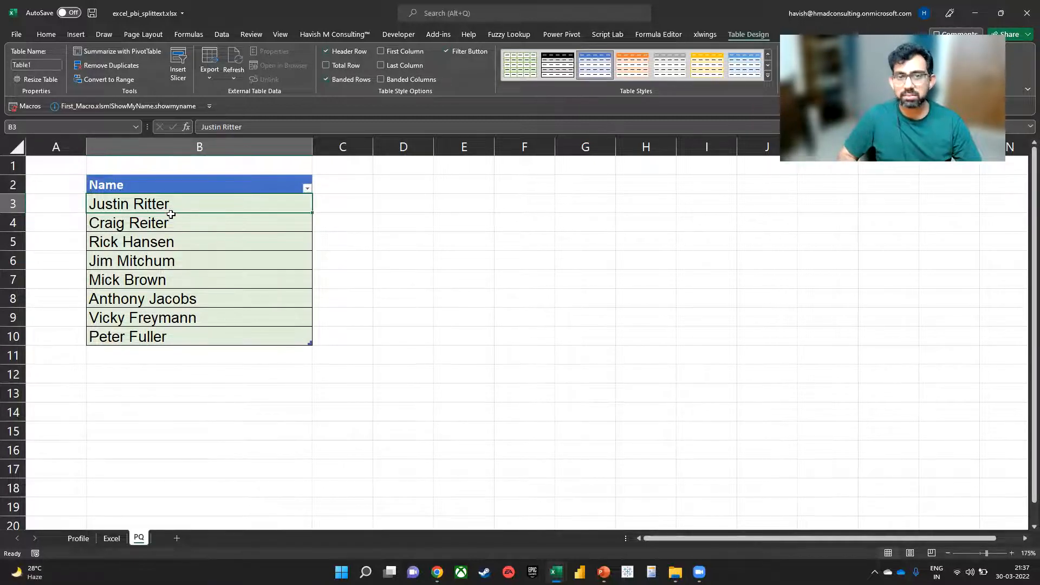
{"action": "mouse_move", "coordinate": [220, 255]}
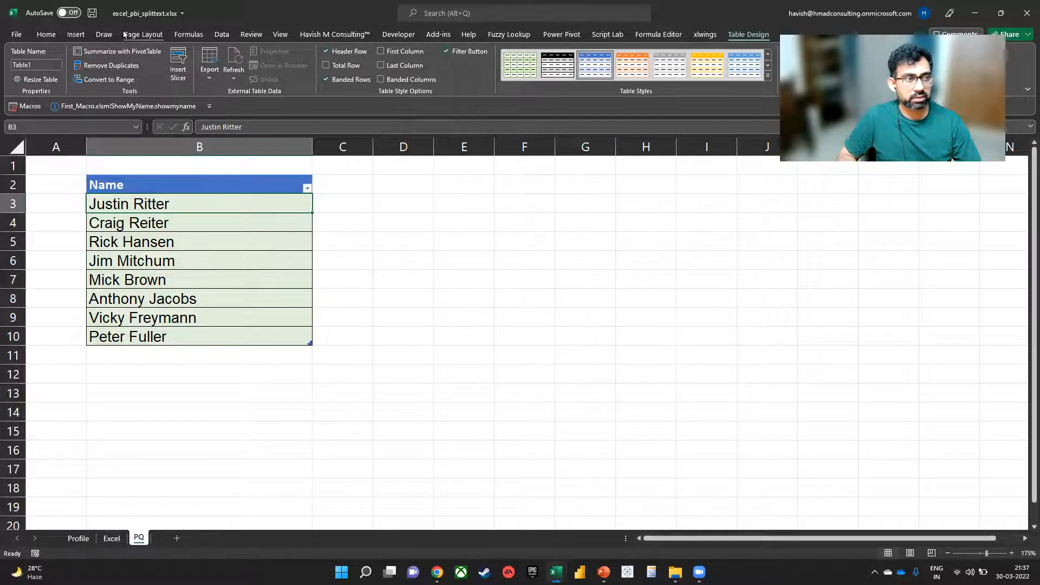
{"action": "left_click", "coordinate": [222, 35]}
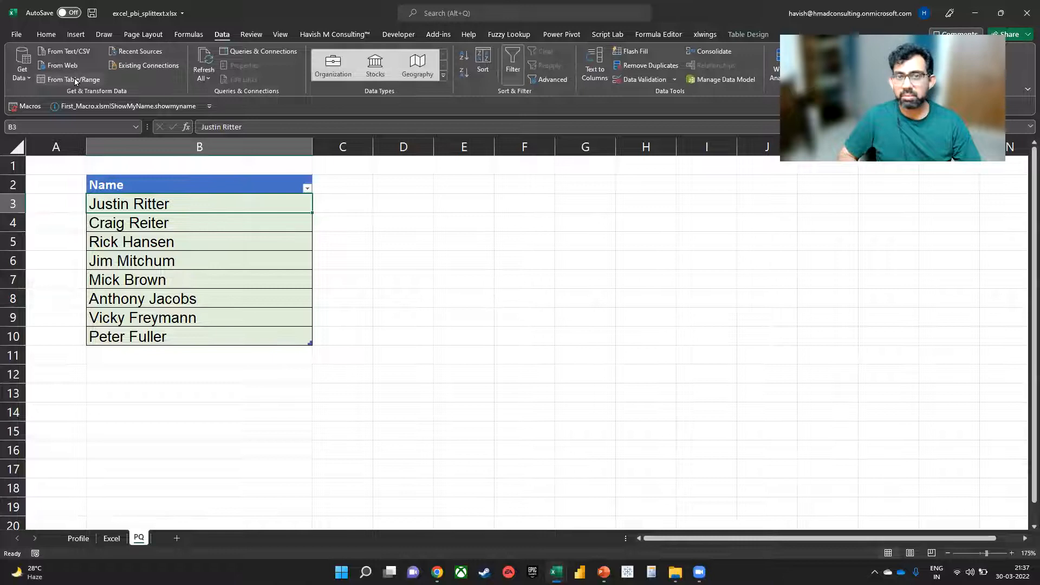
Load Table1 into Power Query Editor using From Table/Range
{"action": "left_click", "coordinate": [72, 80]}
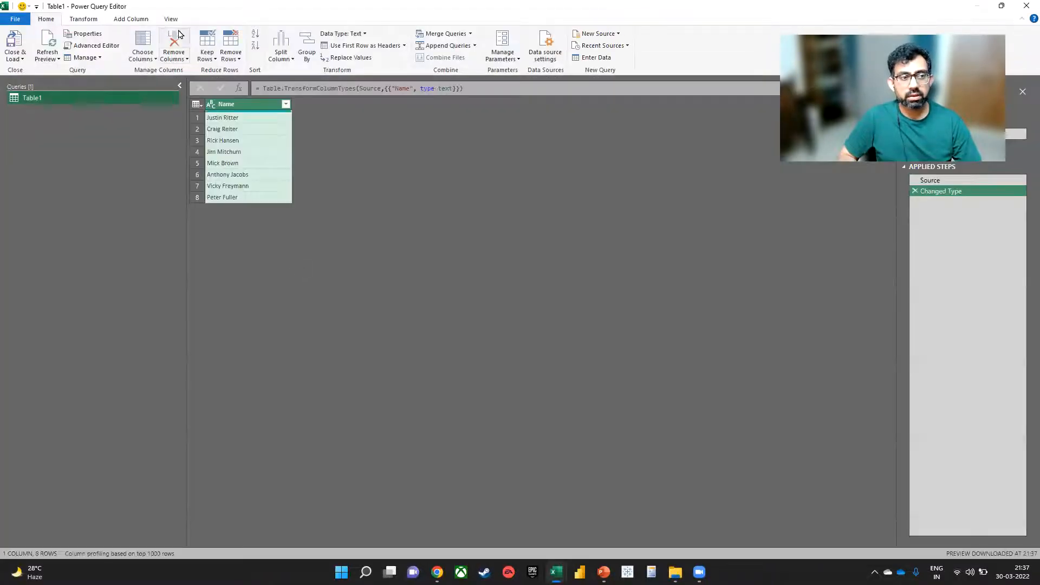
{"action": "left_click", "coordinate": [131, 18]}
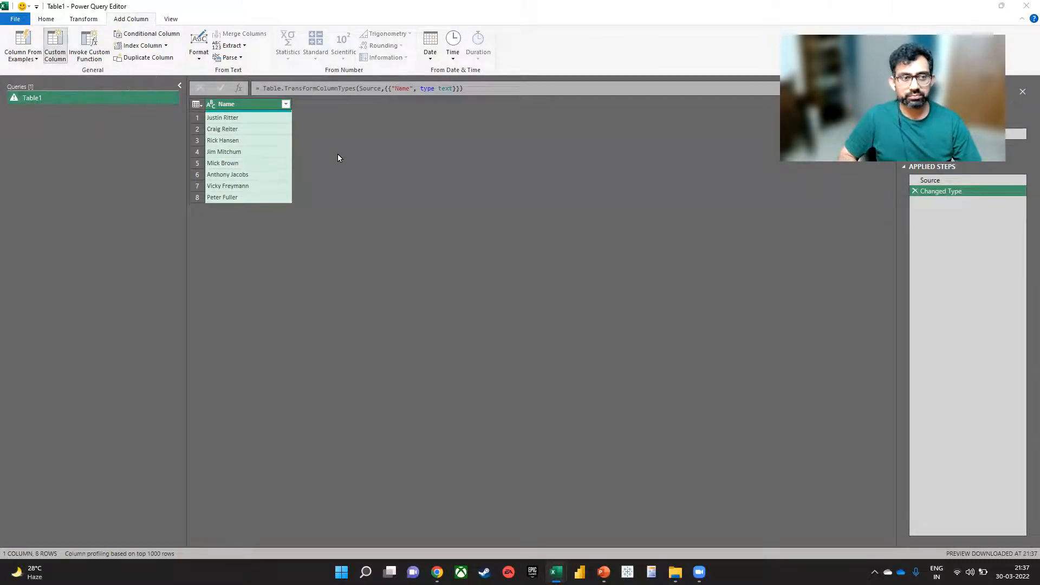
Name the custom column 'Reversed Name' and add a let step splitting text by a space
{"action": "left_click", "coordinate": [54, 46]}
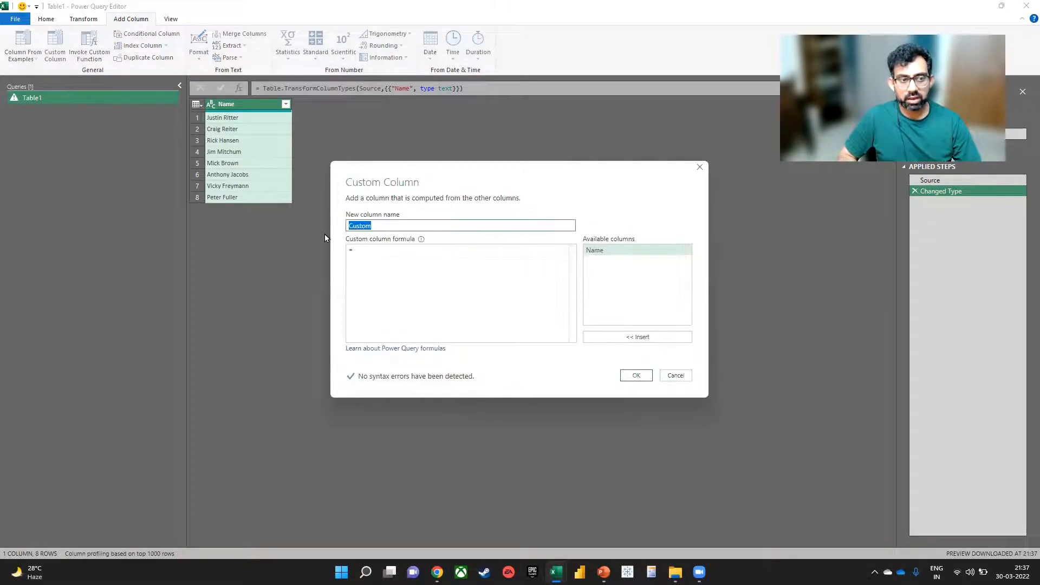
{"action": "type", "text": "Reverse"}
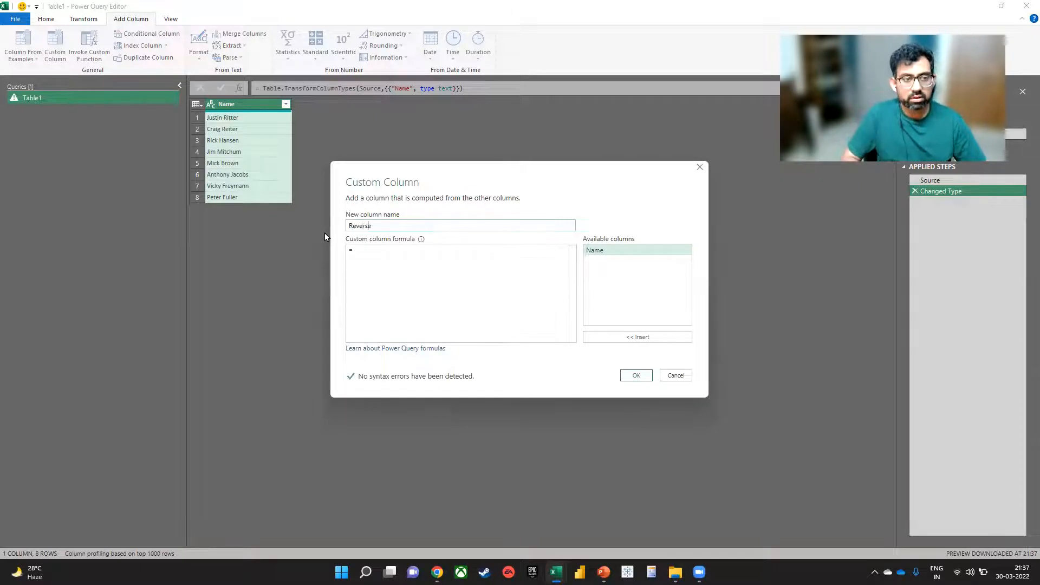
{"action": "type", "text": "ed N"}
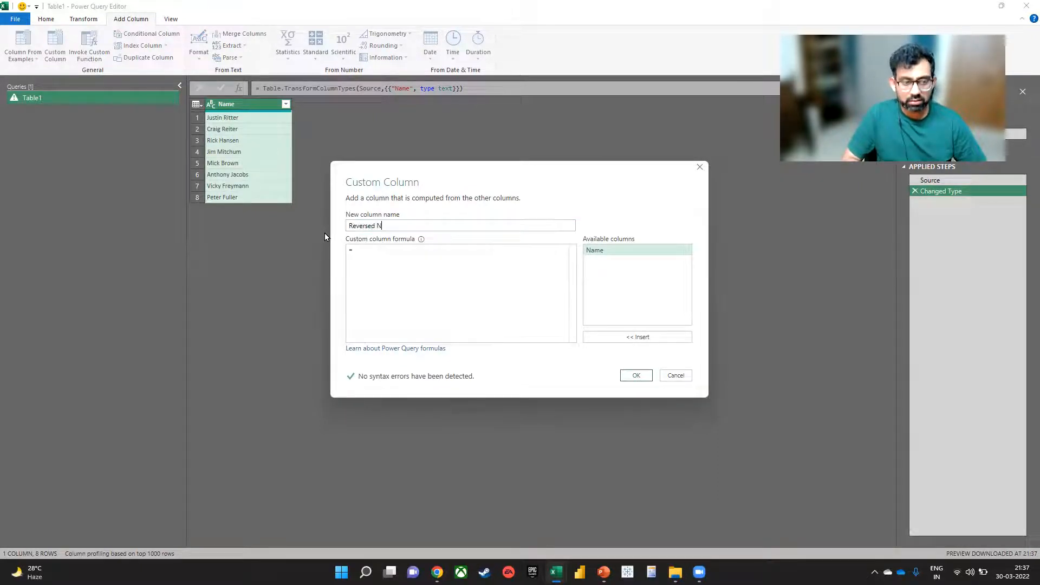
{"action": "type", "text": "ame"}
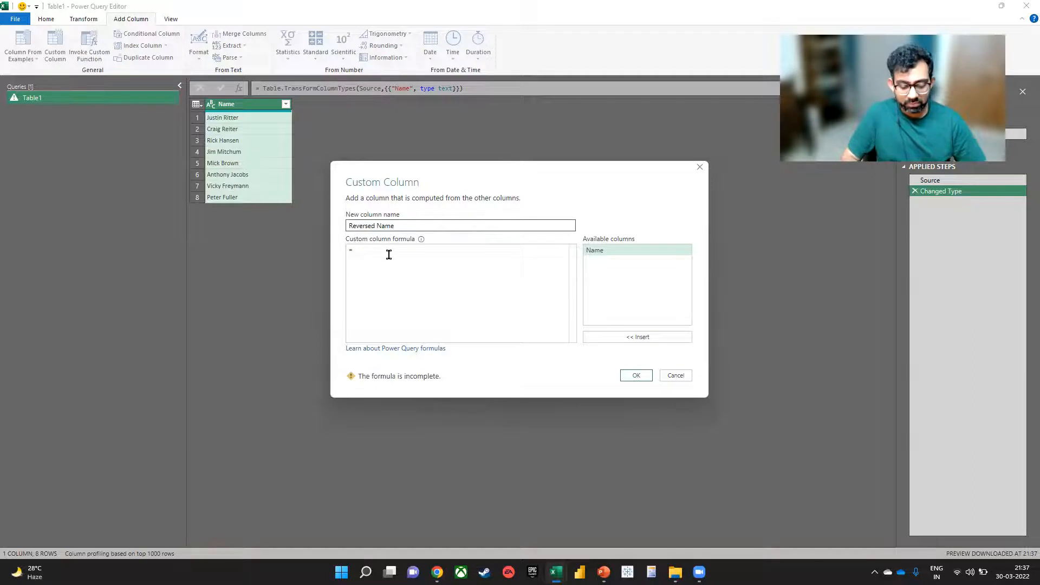
{"action": "type", "text": "let"}
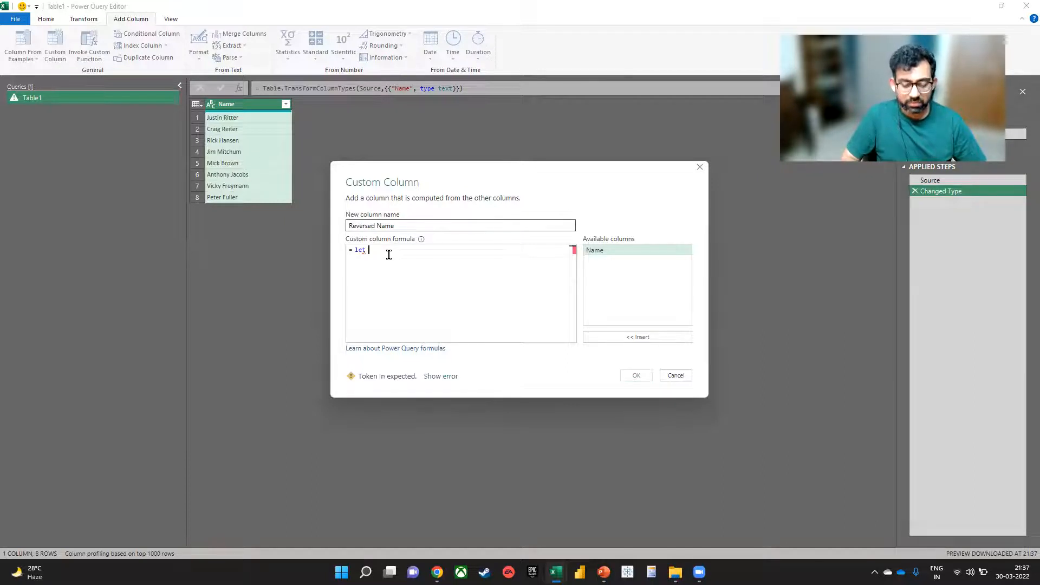
{"action": "type", "text": "split"}
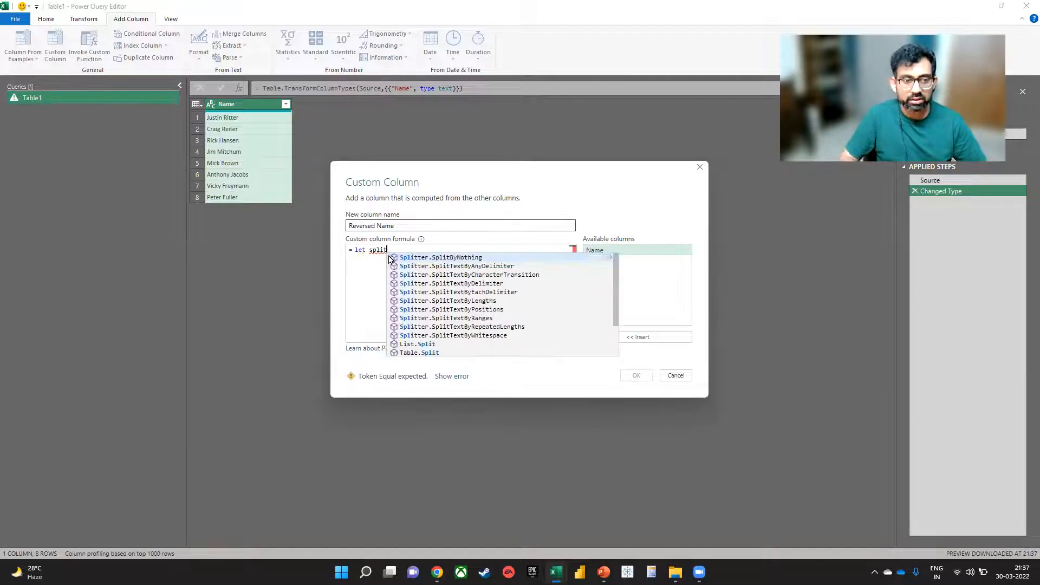
{"action": "type", "text": "text"}
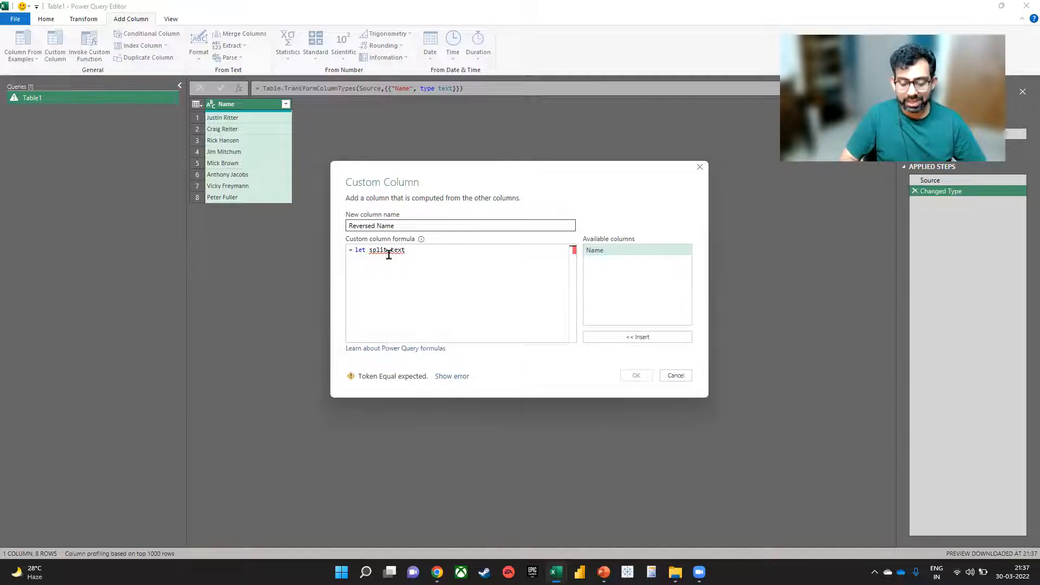
{"action": "type", "text": "= Split"}
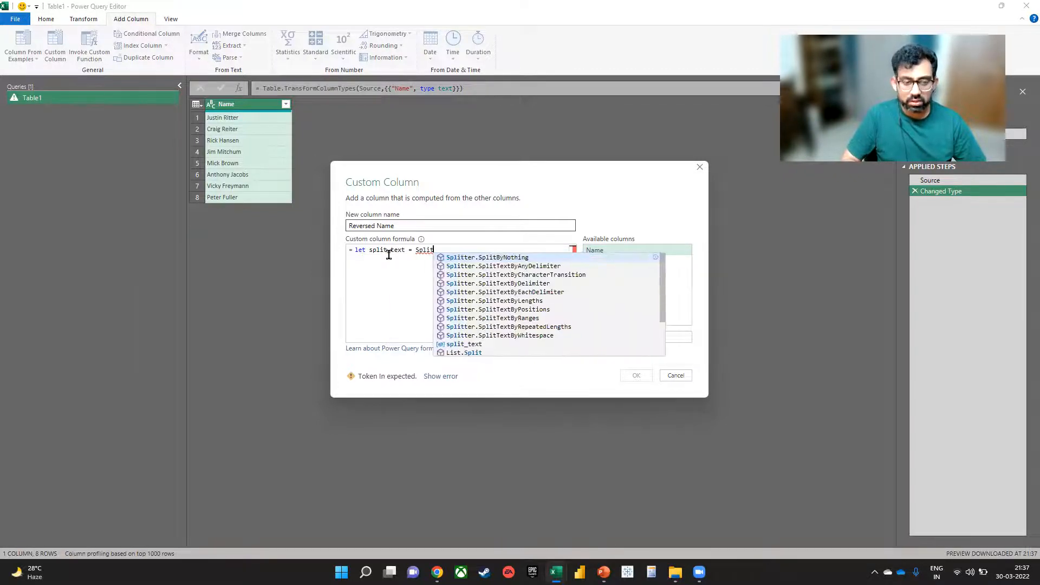
{"action": "type", "text": "ter"}
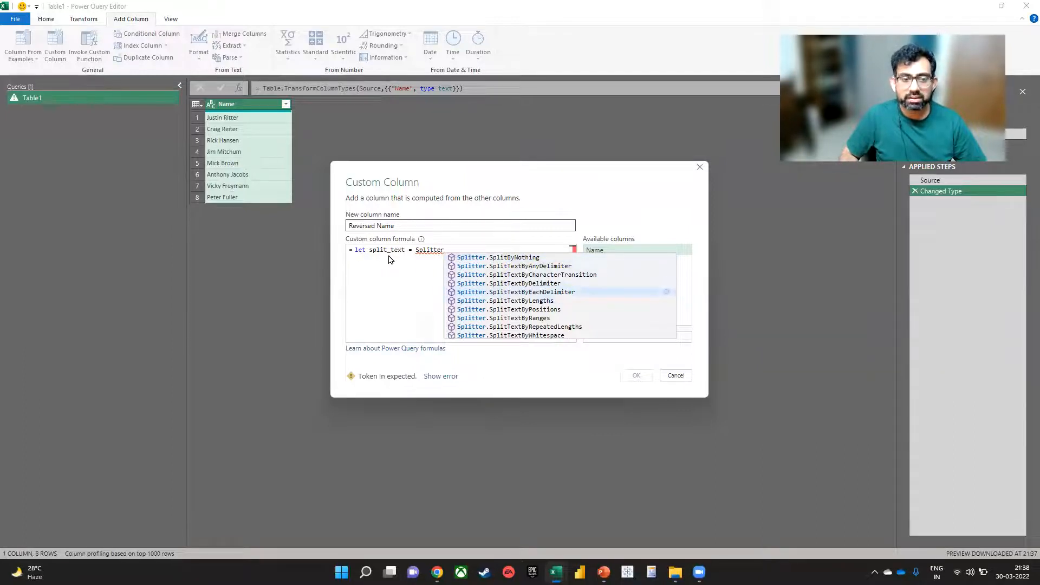
{"action": "left_click", "coordinate": [510, 284]}
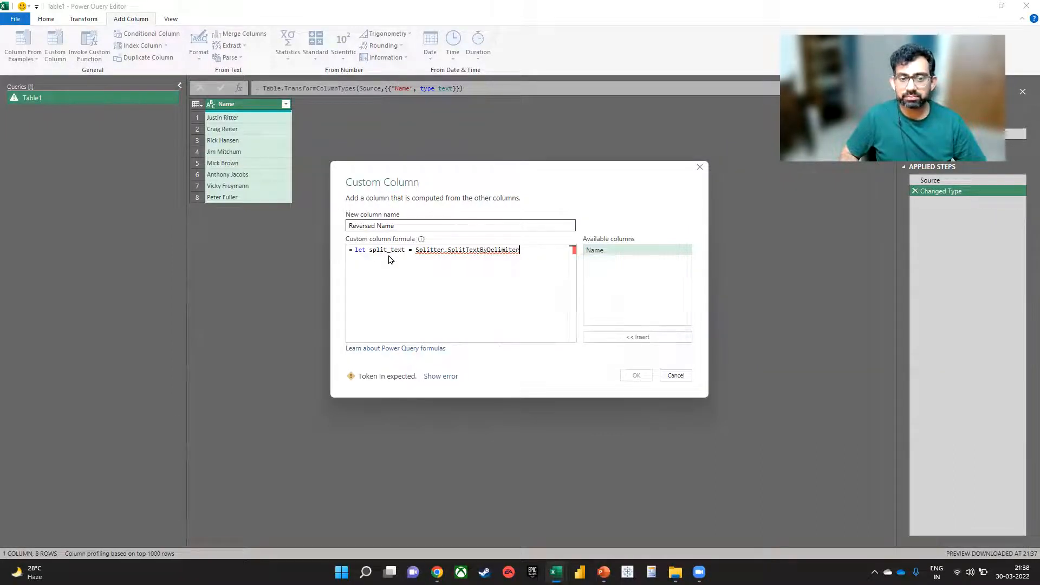
{"action": "type", "text": "("}
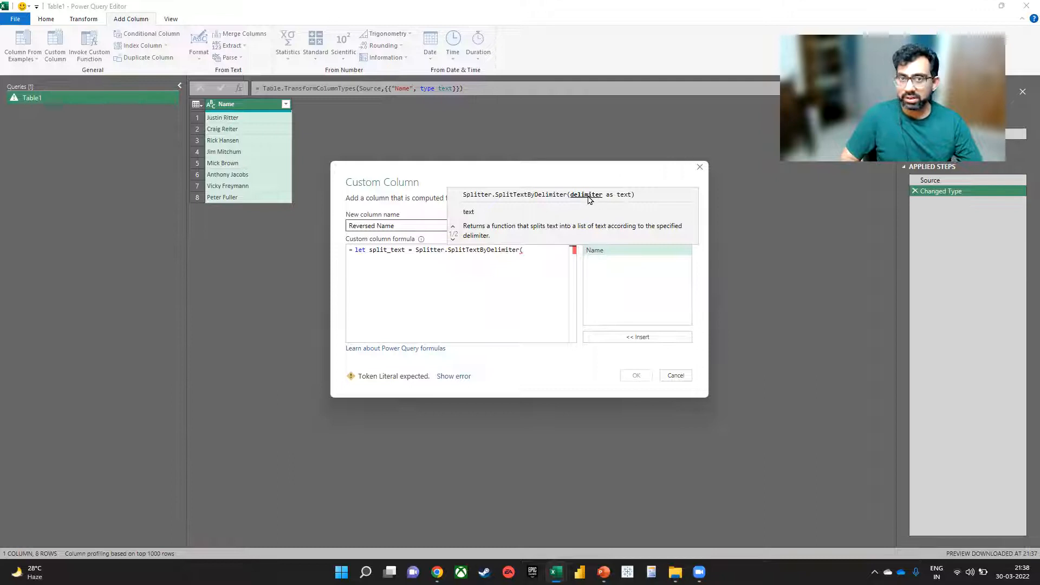
{"action": "type", "text": "\""}
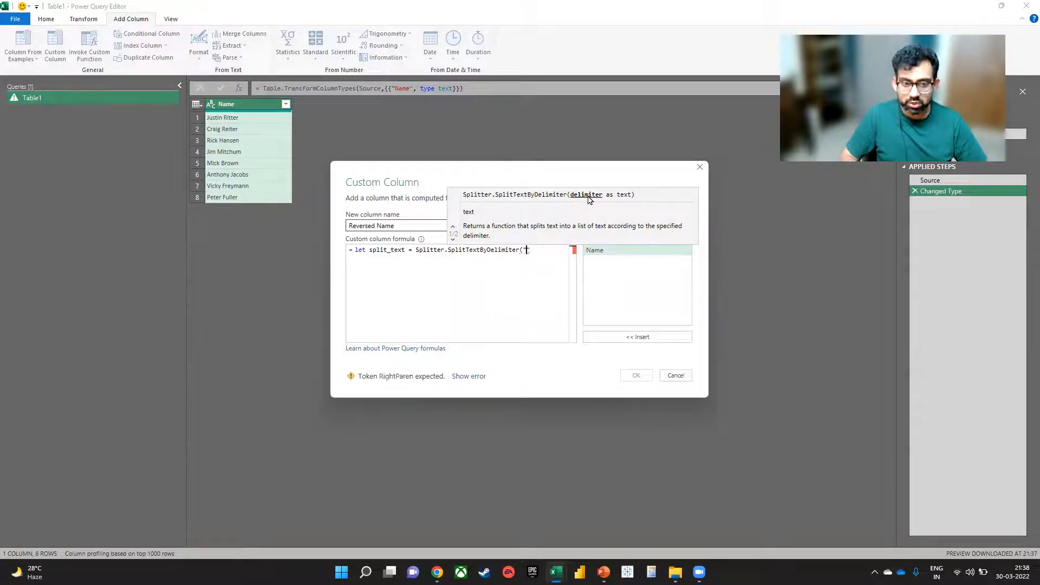
{"action": "type", "text": "\" \")"}
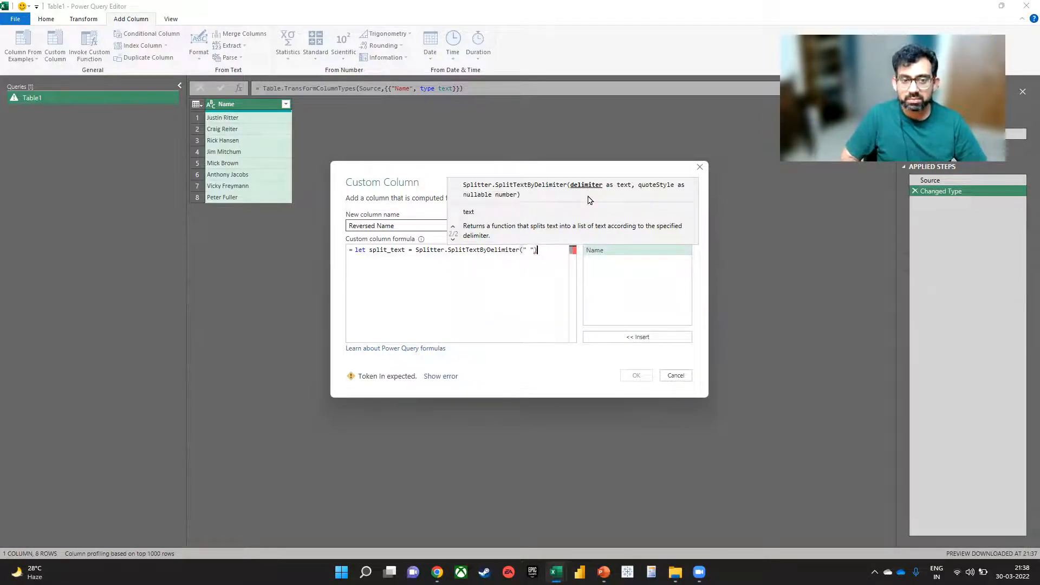
{"action": "type", "text": ")"}
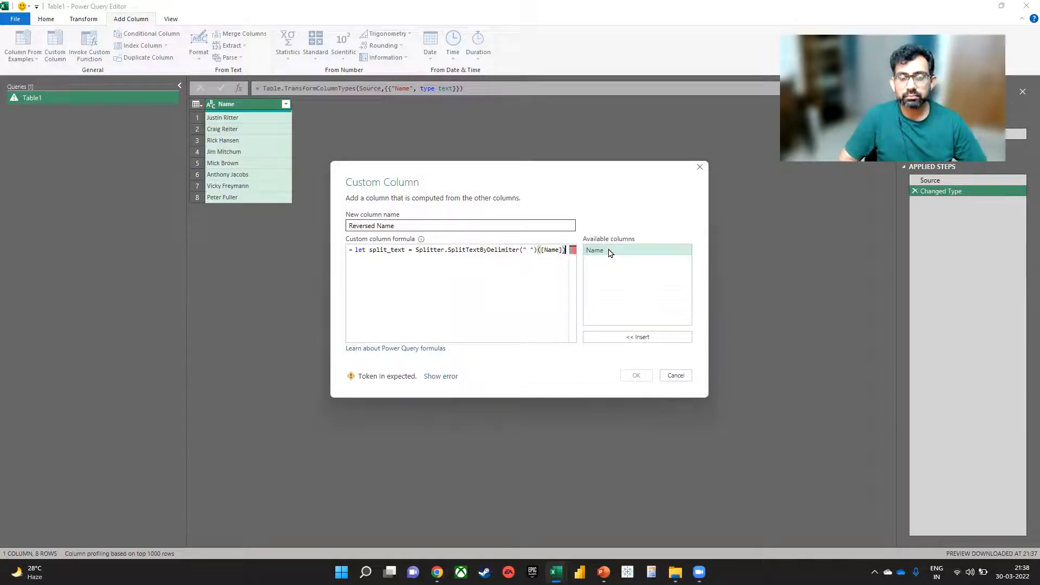
{"action": "key", "text": "Return"}
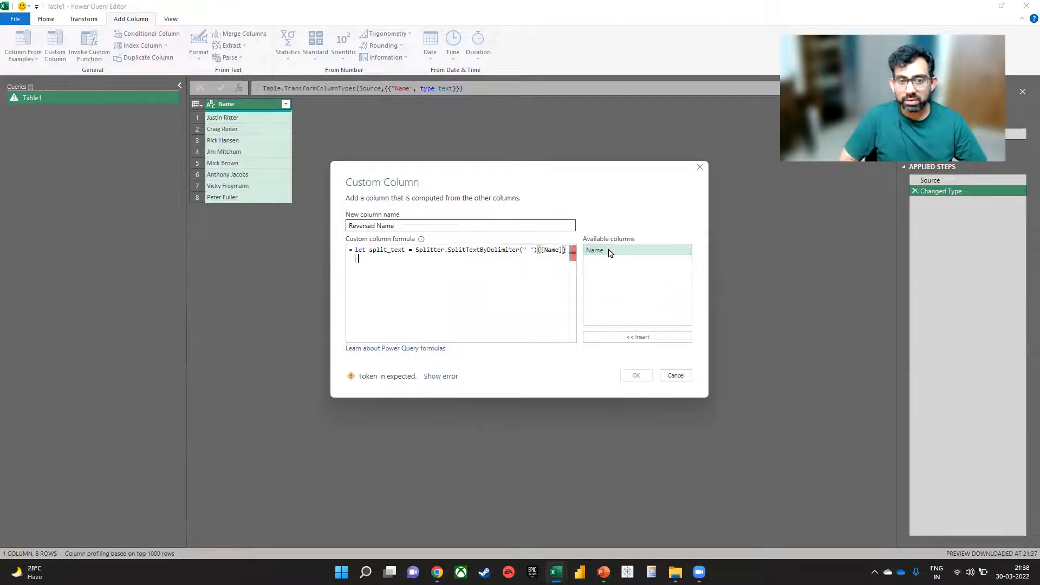
Complete the in clause with Text.Combine joining split parts {1}, " ", and {0}
{"action": "type", "text": "in"}
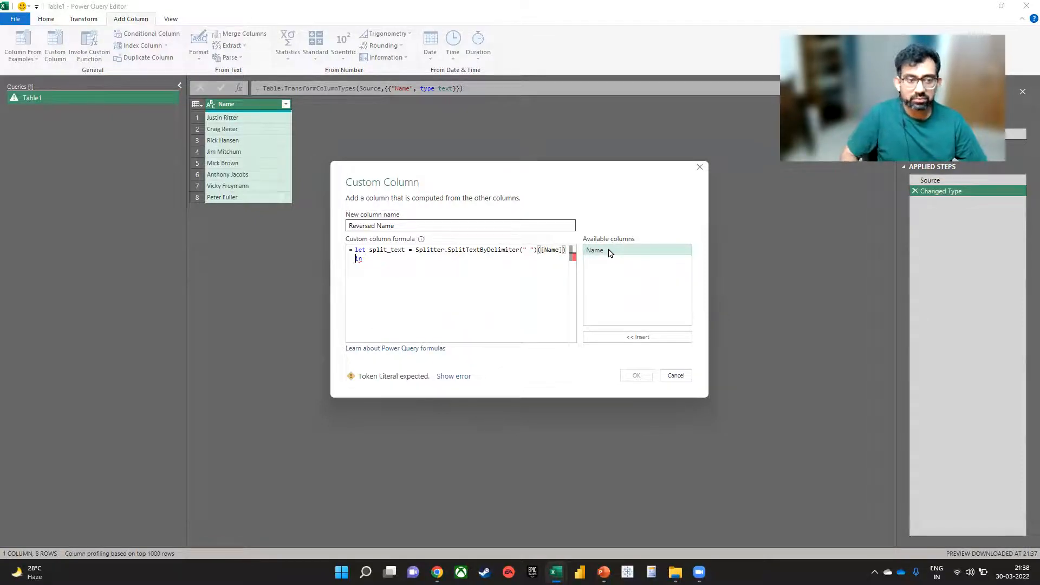
{"action": "type", "text": "in"}
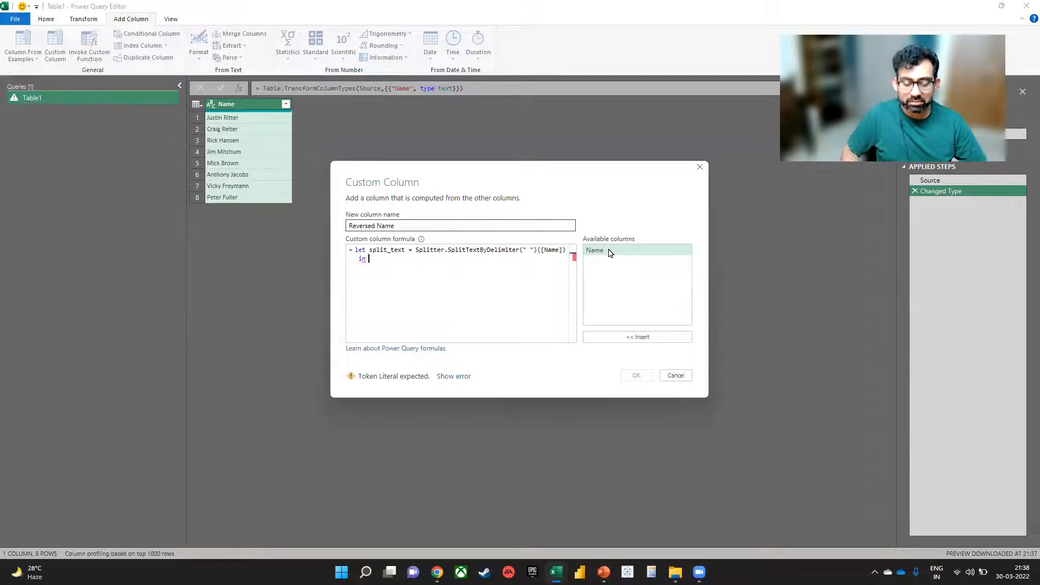
{"action": "type", "text": "text"}
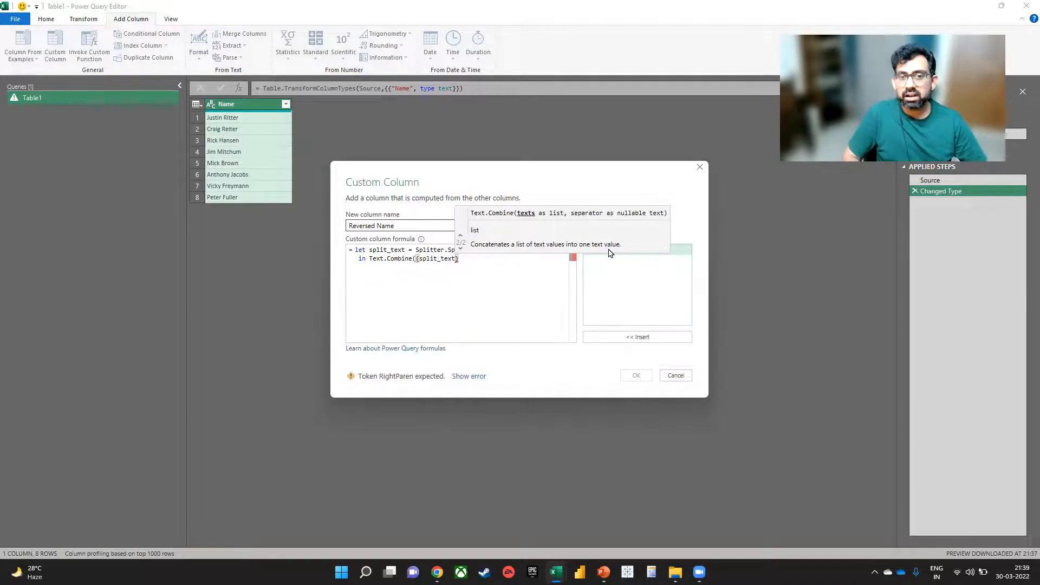
{"action": "type", "text": "}"}
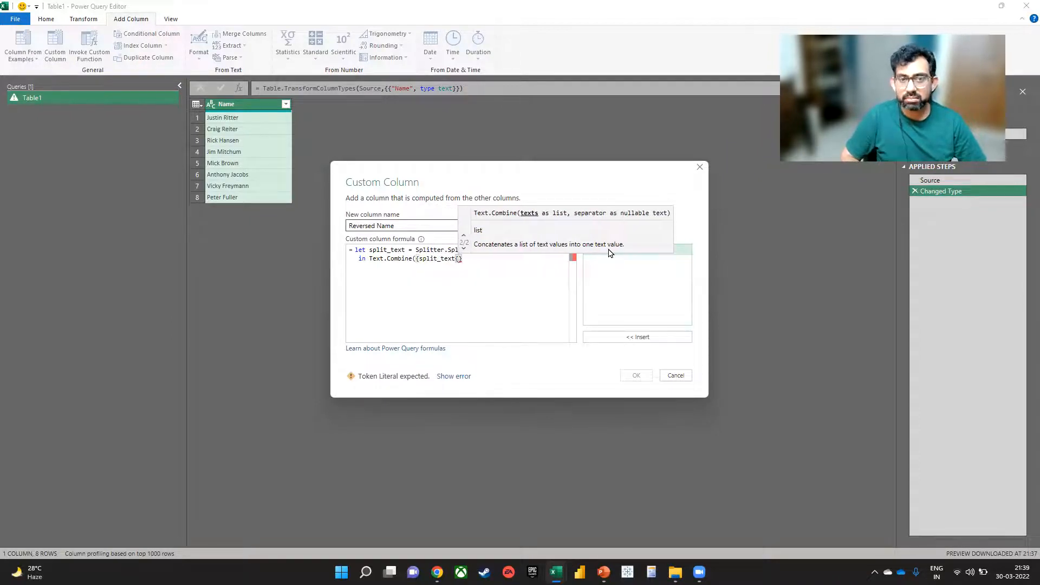
{"action": "type", "text": "{"}
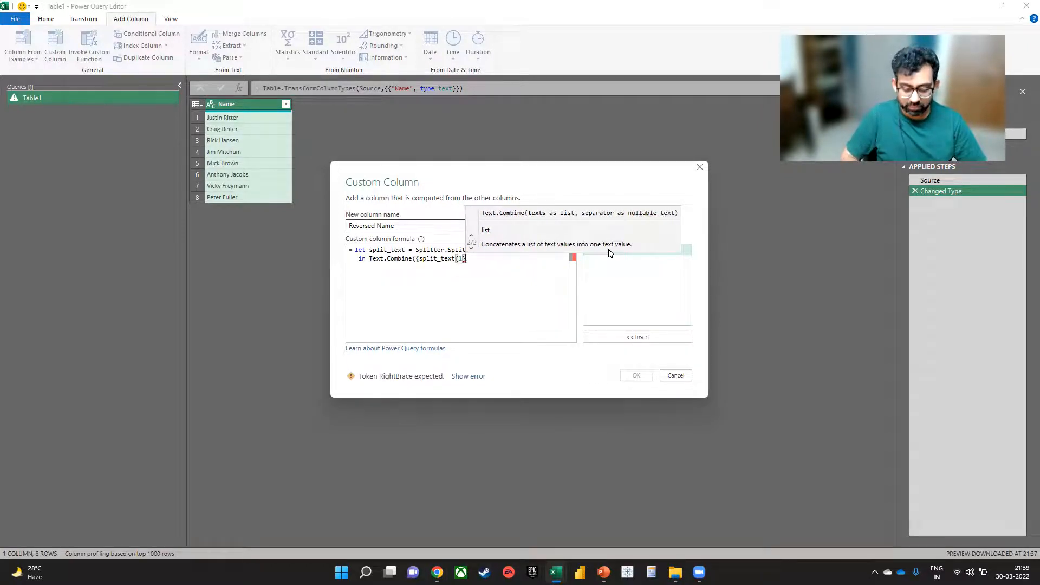
{"action": "type", "text": ","}
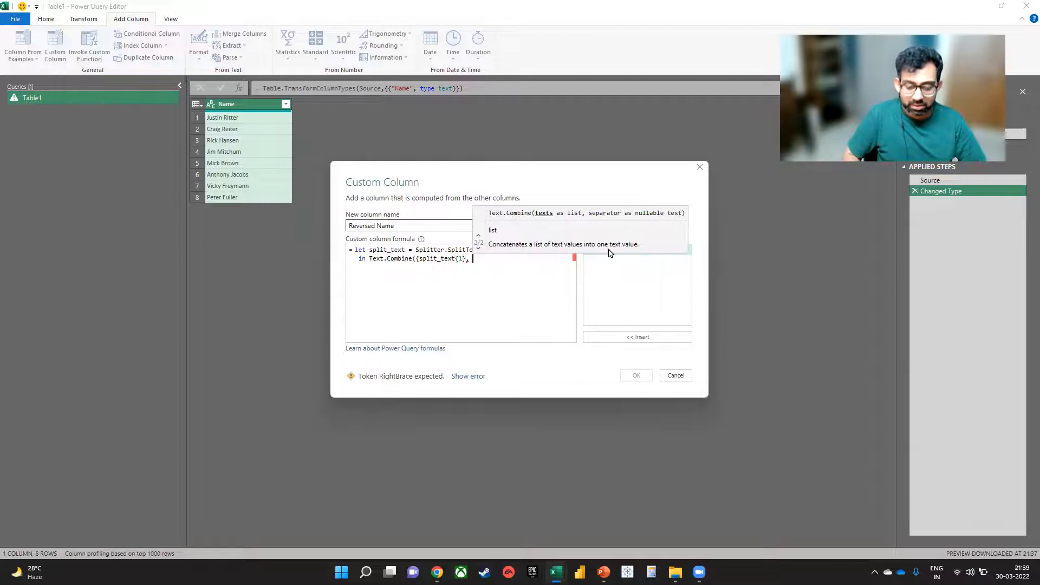
{"action": "type", "text": "\"\""}
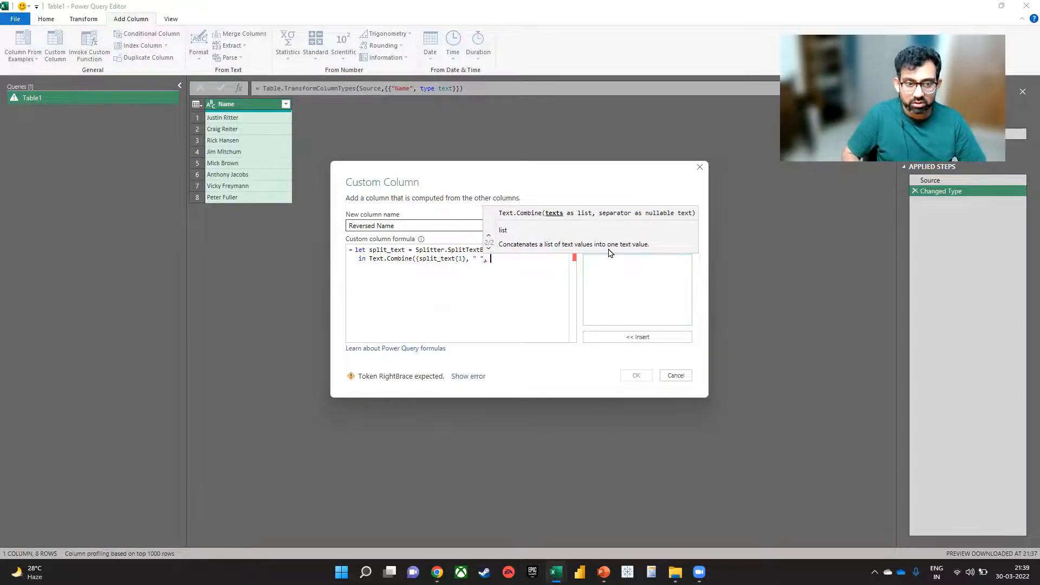
{"action": "type", "text": "split_text"}
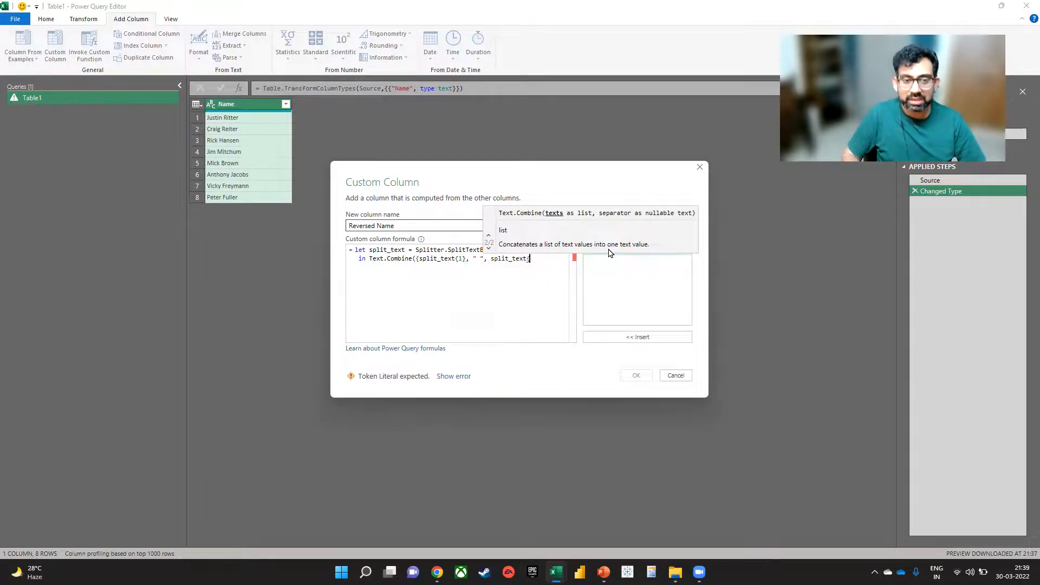
{"action": "type", "text": "{0"}
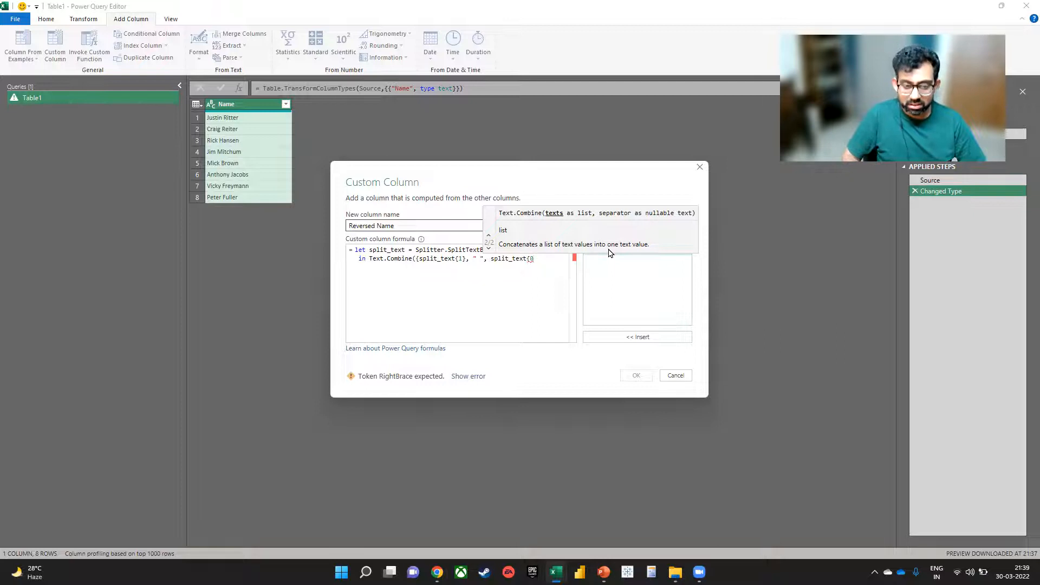
{"action": "type", "text": "0}})"}
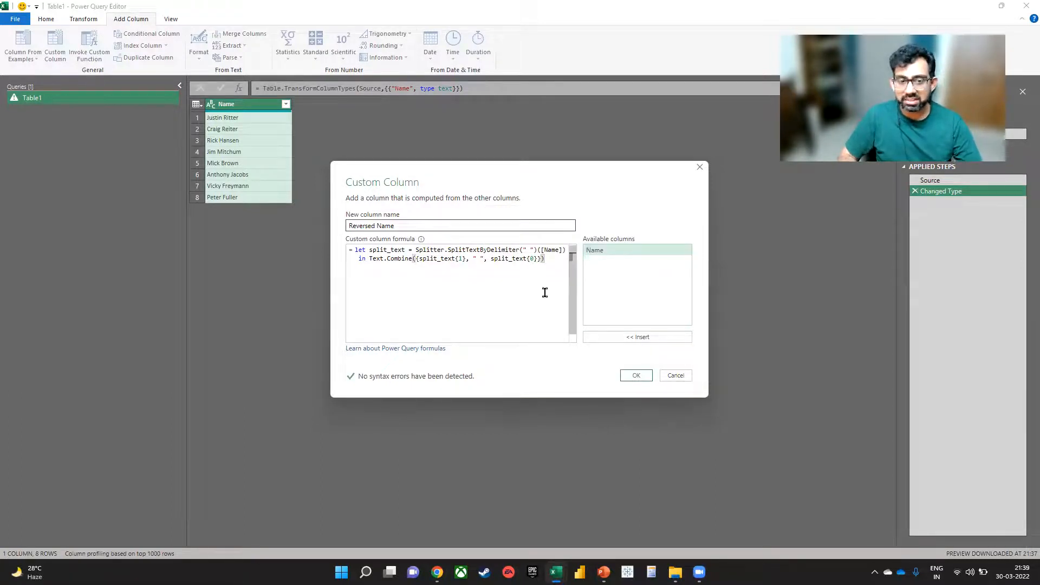
Create the Reversed Name column, then review its formula settings and cancel without changes
{"action": "left_click", "coordinate": [634, 375]}
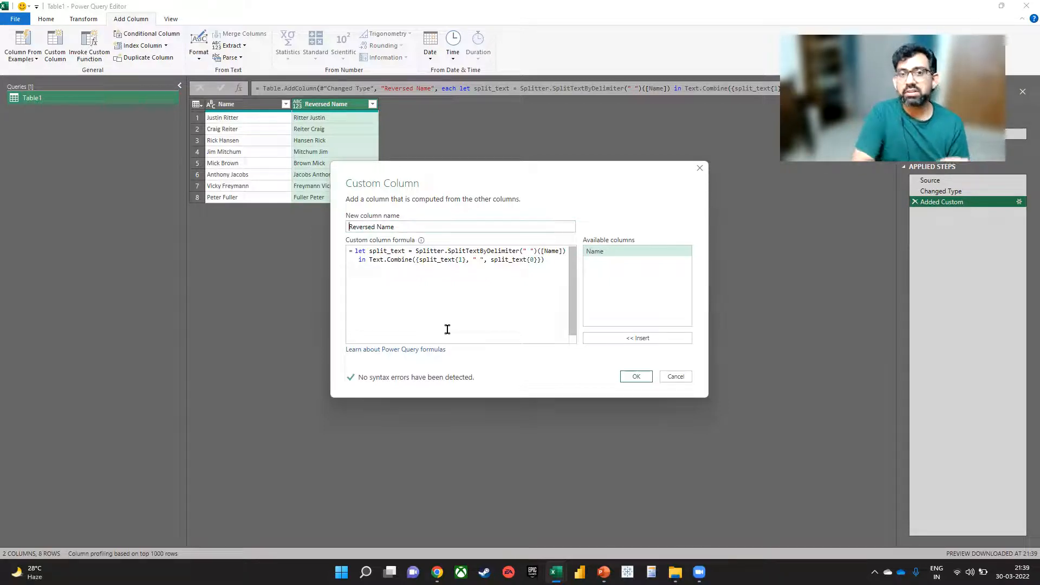
{"action": "mouse_move", "coordinate": [675, 376]}
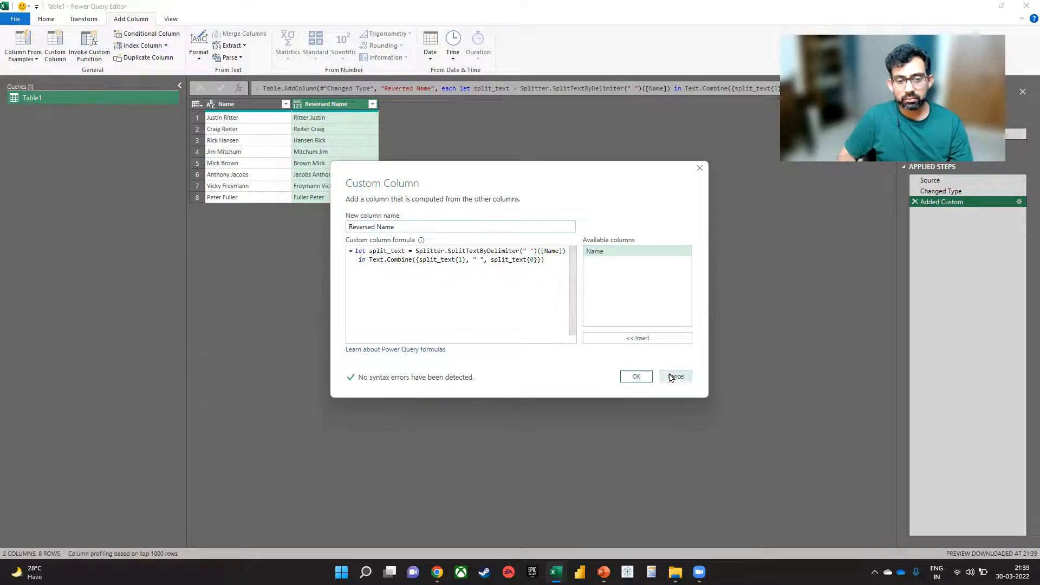
{"action": "left_click", "coordinate": [635, 376]}
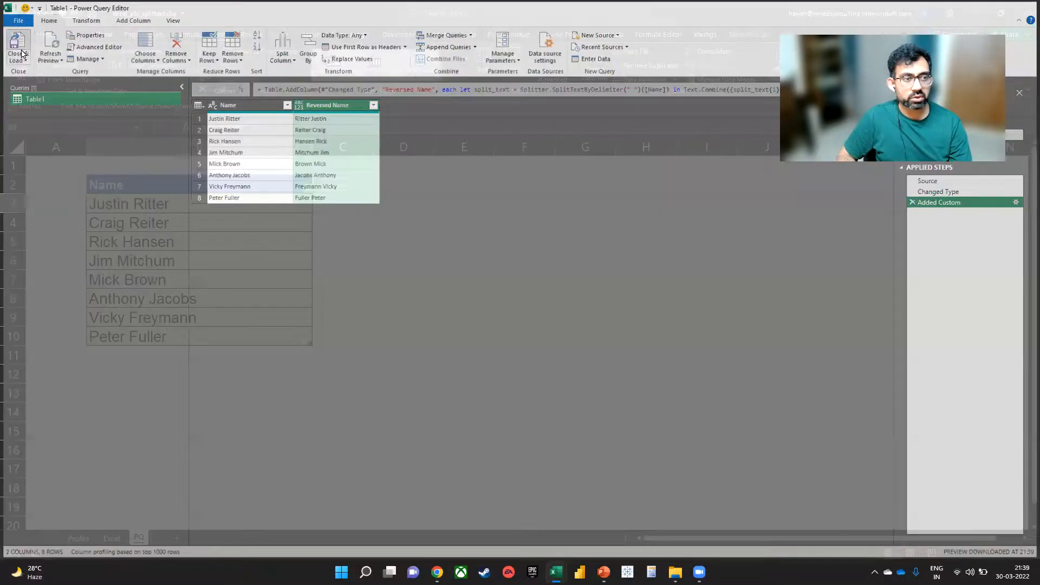
Load the query results to a new Table1 sheet, then switch to the Excel sheet
{"action": "left_click", "coordinate": [13, 50]}
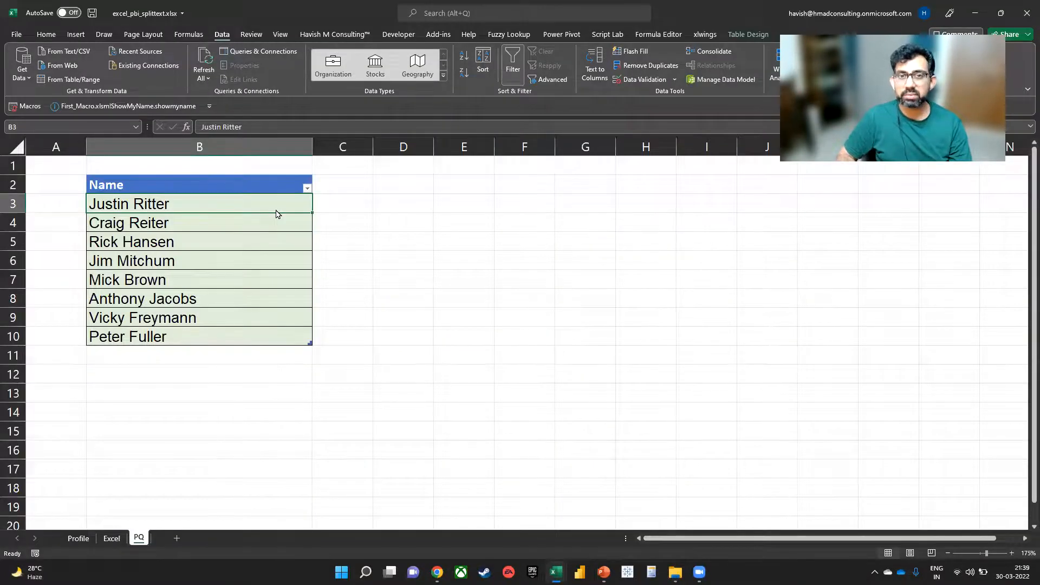
{"action": "left_click", "coordinate": [144, 538]}
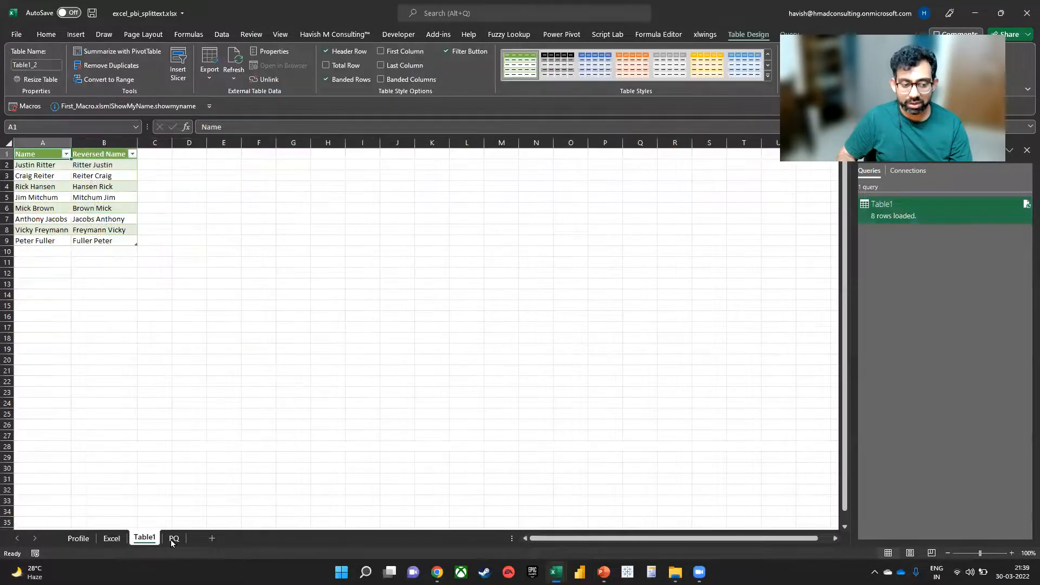
{"action": "left_click", "coordinate": [111, 538]}
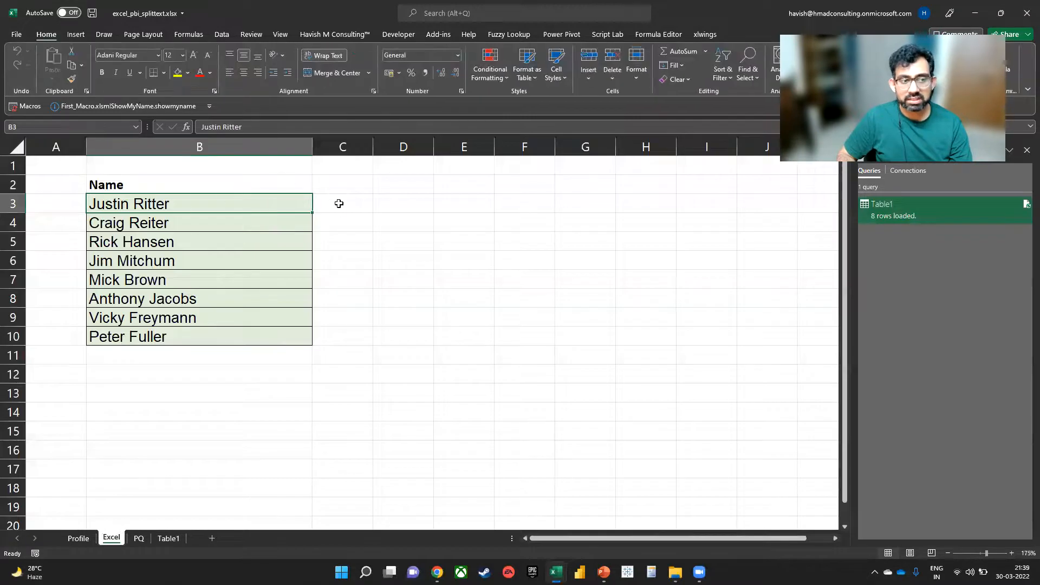
{"action": "left_click", "coordinate": [343, 204]}
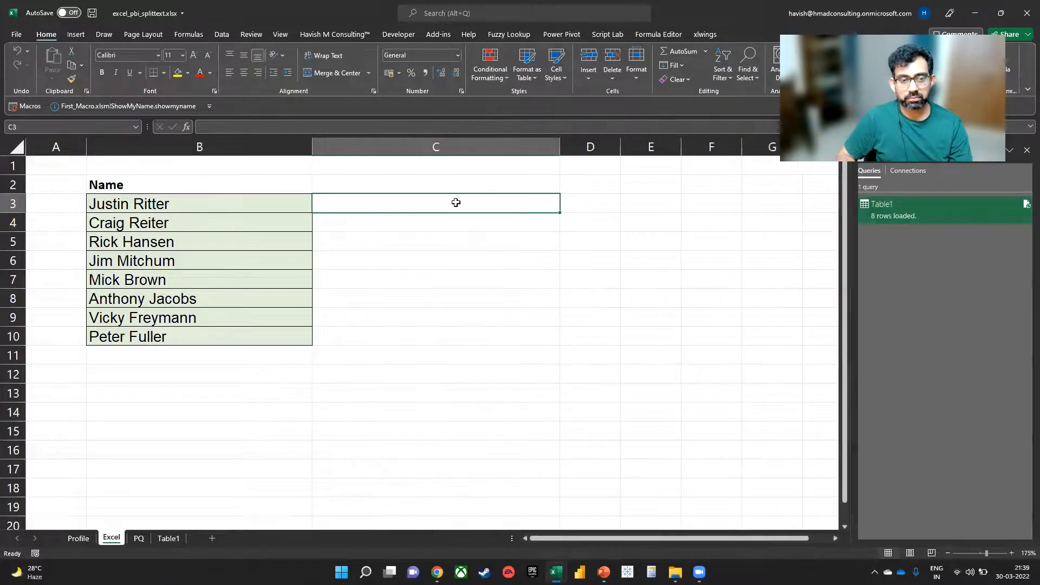
{"action": "type", "text": "=split"}
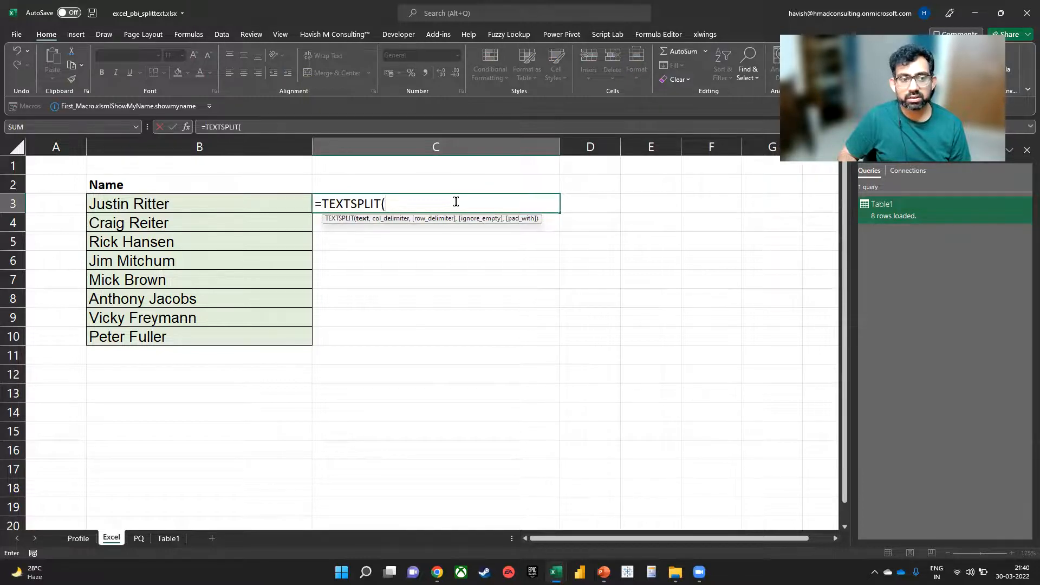
{"action": "type", "text": "B3, \""}
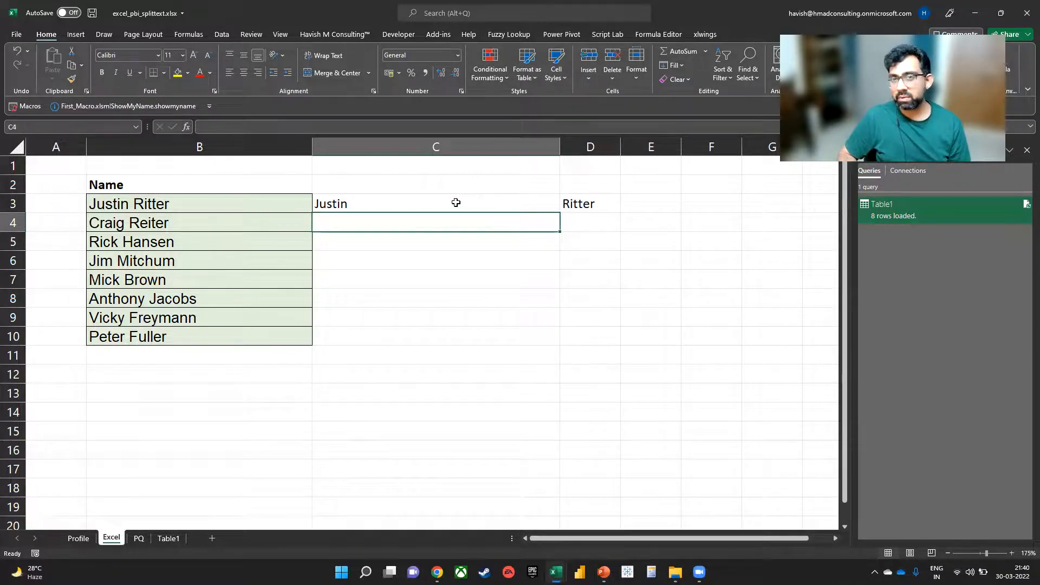
{"action": "left_click", "coordinate": [435, 204]}
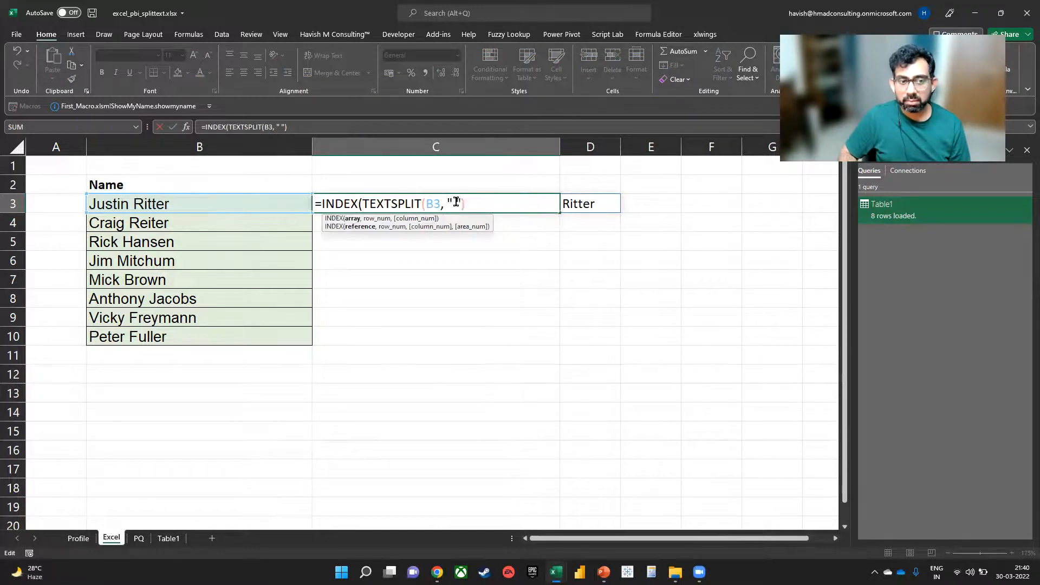
{"action": "type", "text": ", {"}
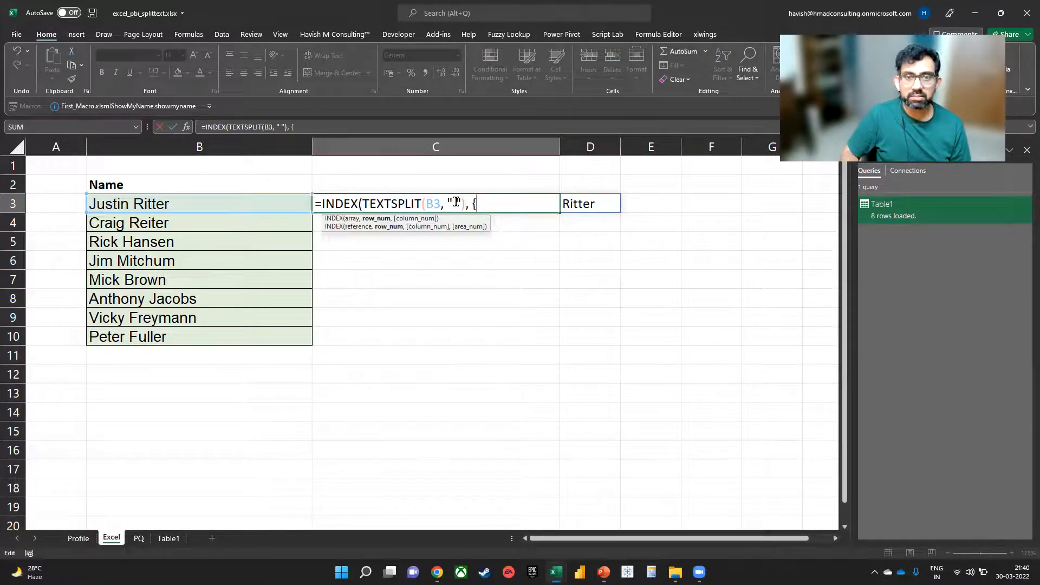
{"action": "type", "text": "2"}
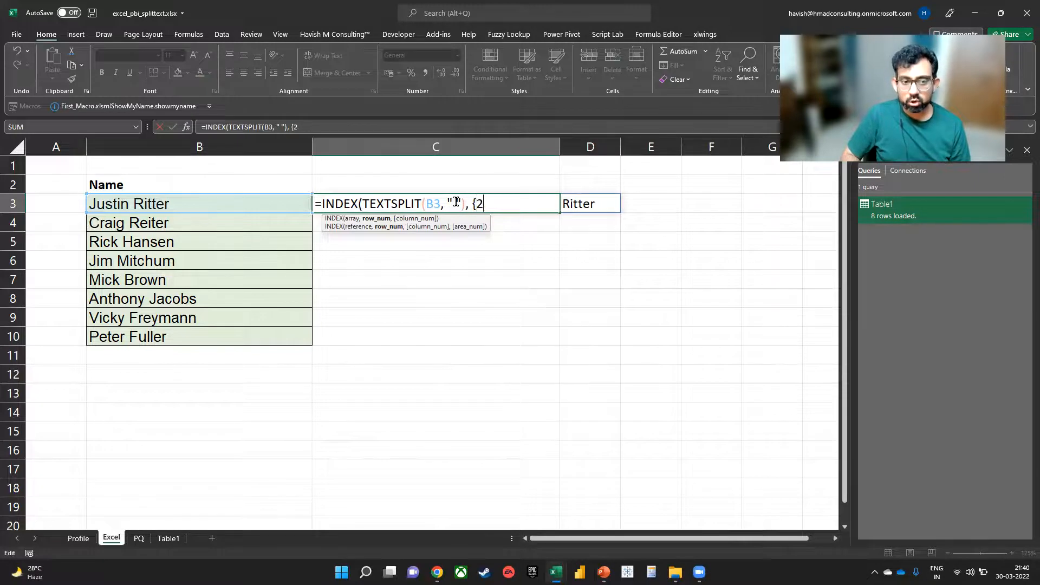
{"action": "type", "text": ",1})"}
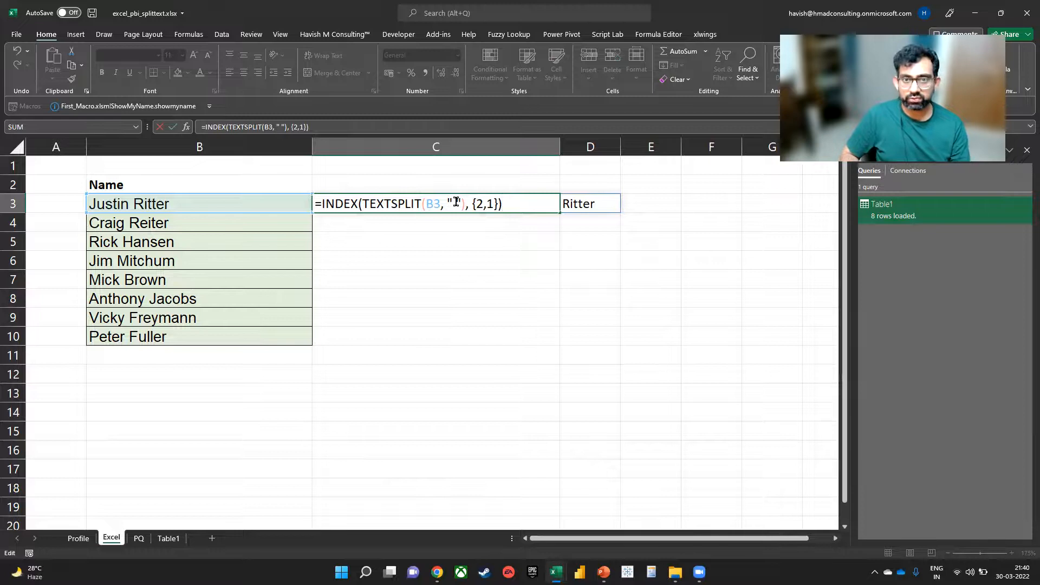
{"action": "key", "text": "Return"}
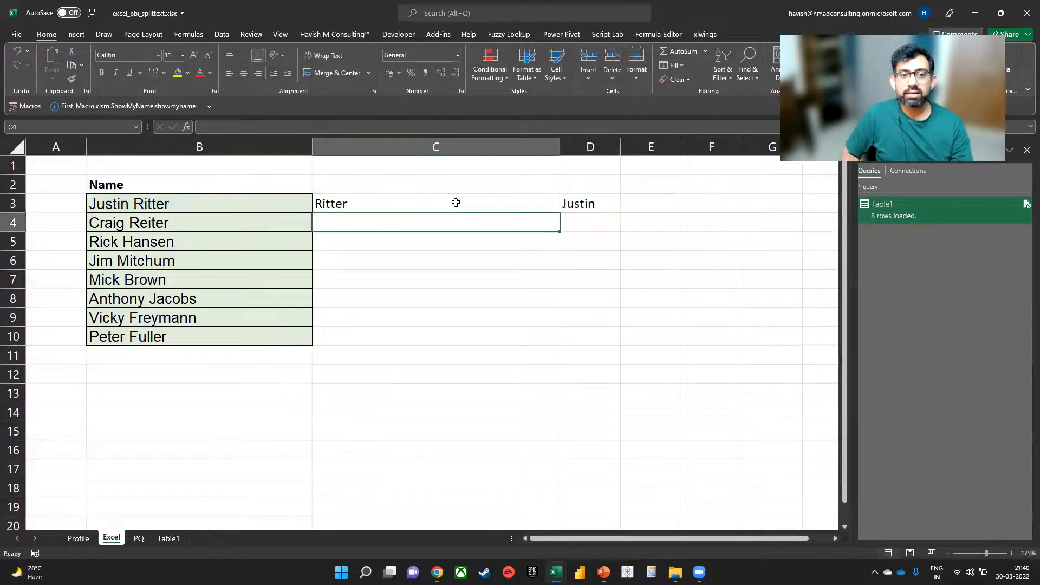
Rewrite C3's formula to wrap the INDEX/TEXTSPLIT split in TEXTJOIN(" ",, ...)
{"action": "type", "text": "=INDEX(TEXTSPLIT(B3, \" \"), {2,1})"}
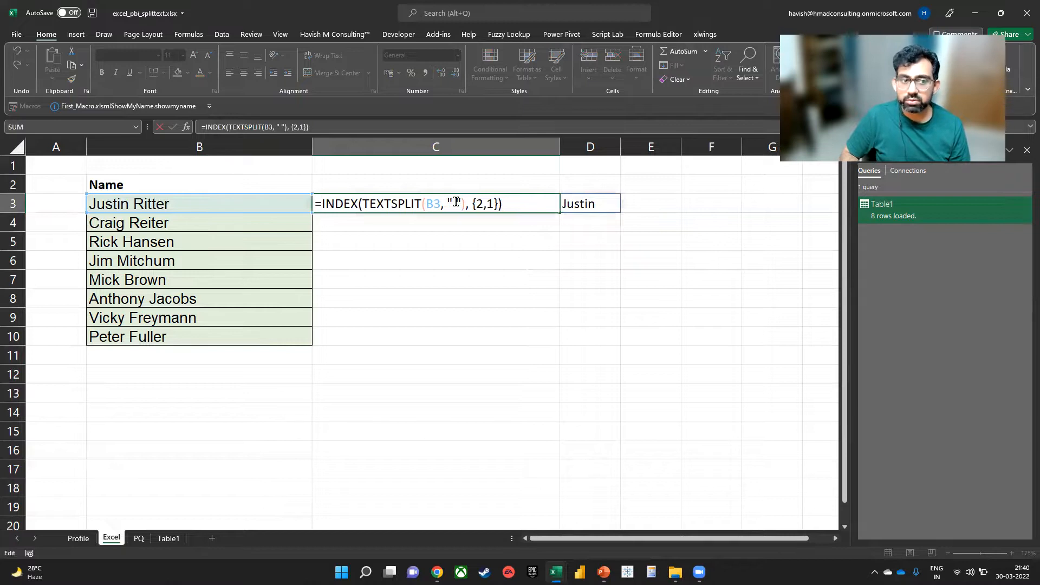
{"action": "type", "text": "text"}
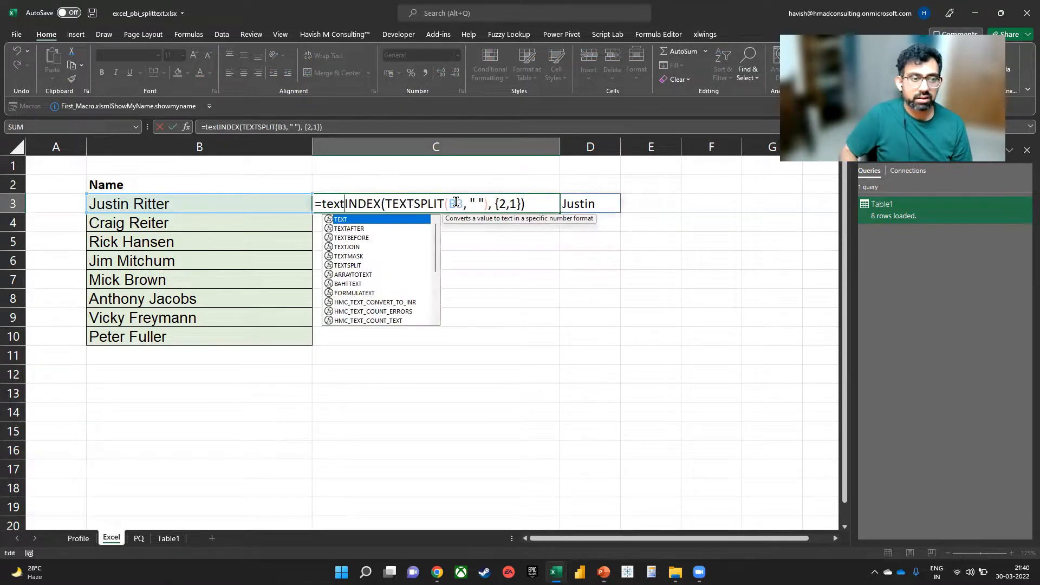
{"action": "type", "text": "TEXTJOIN("}
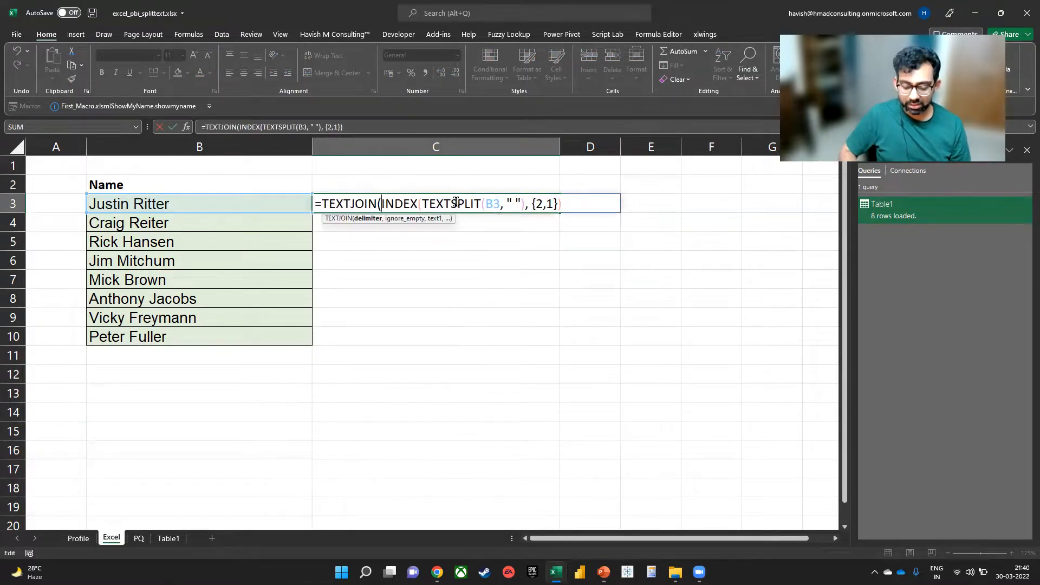
{"action": "type", "text": "\" \",,"}
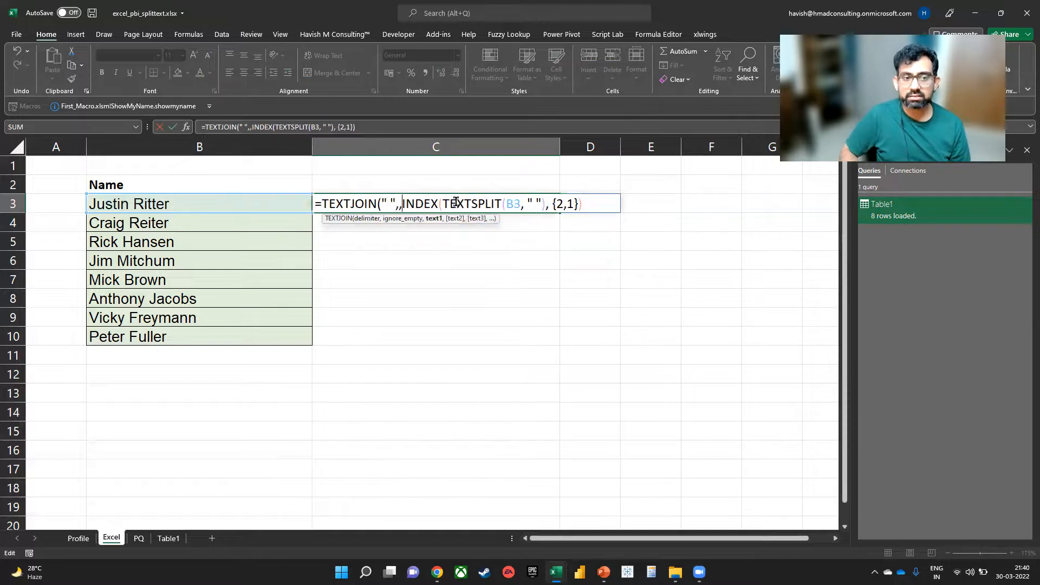